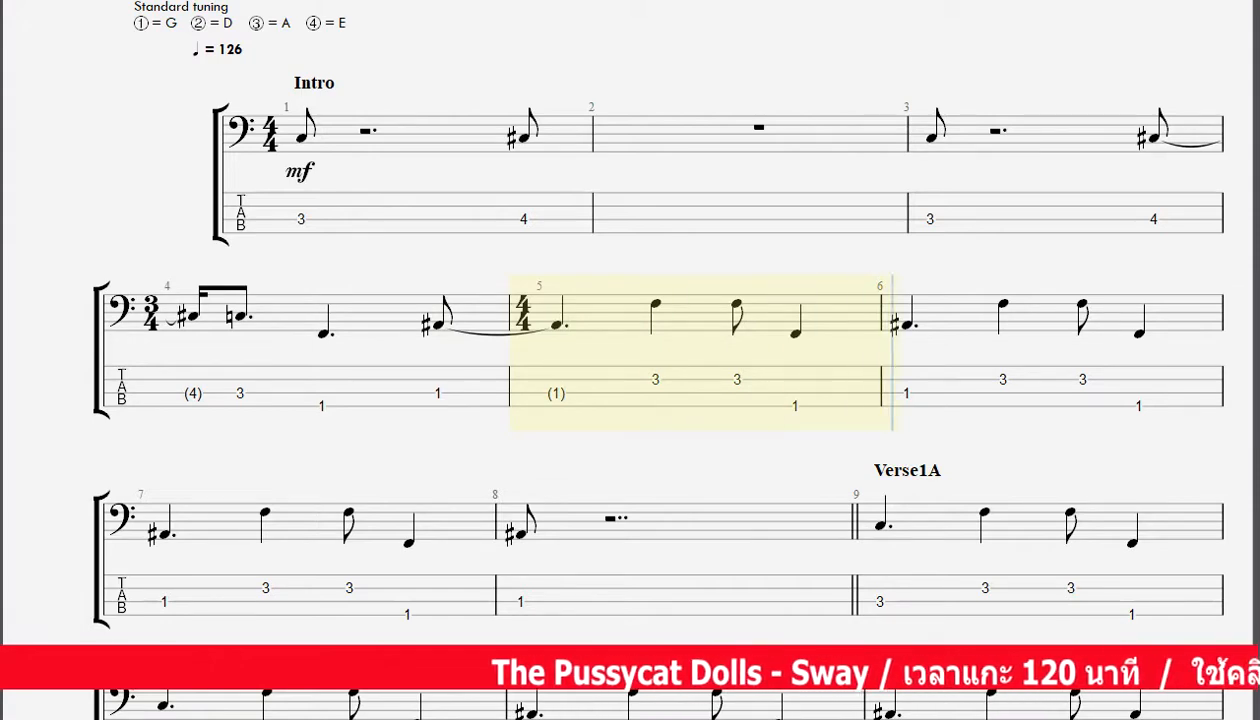
pyautogui.scroll(-3)
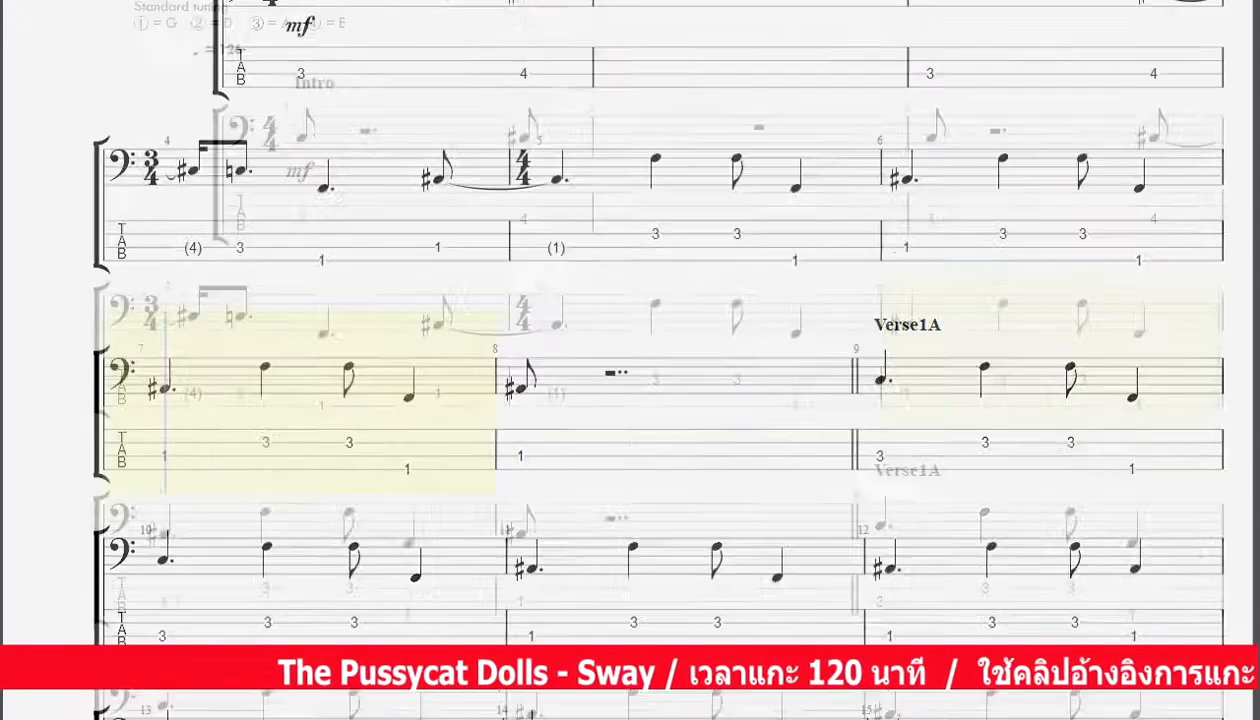
pyautogui.scroll(-3)
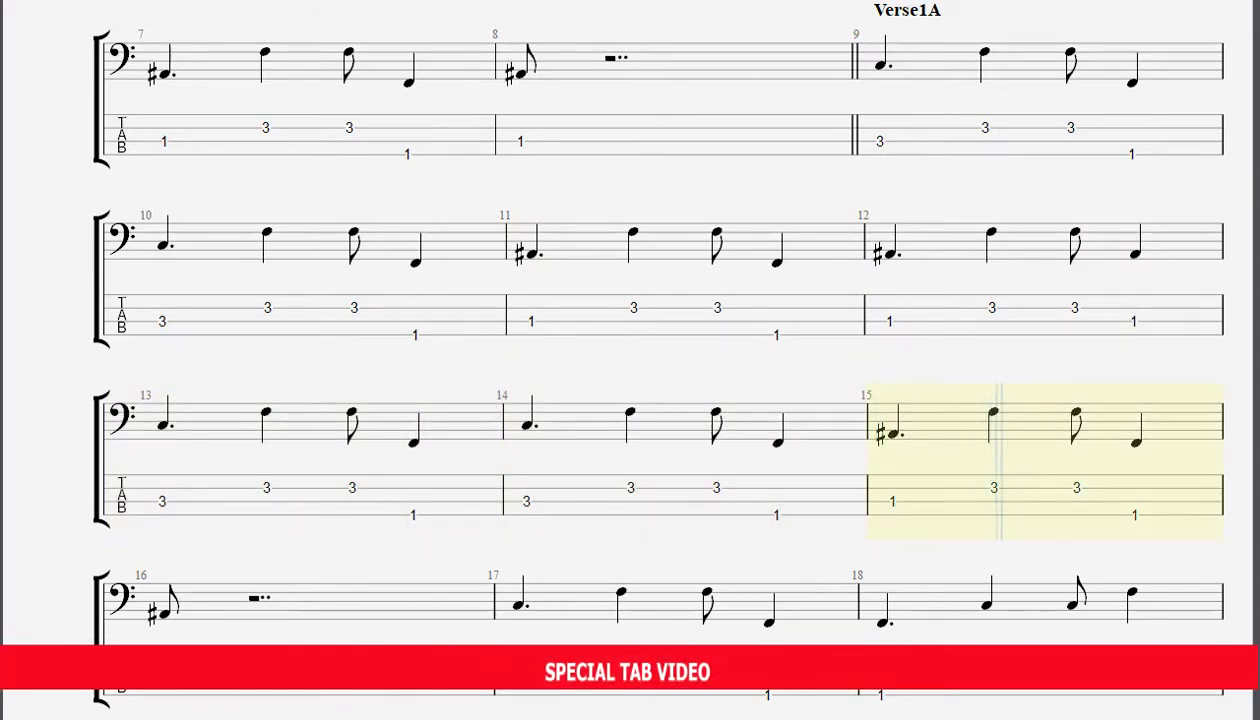
pyautogui.scroll(-3)
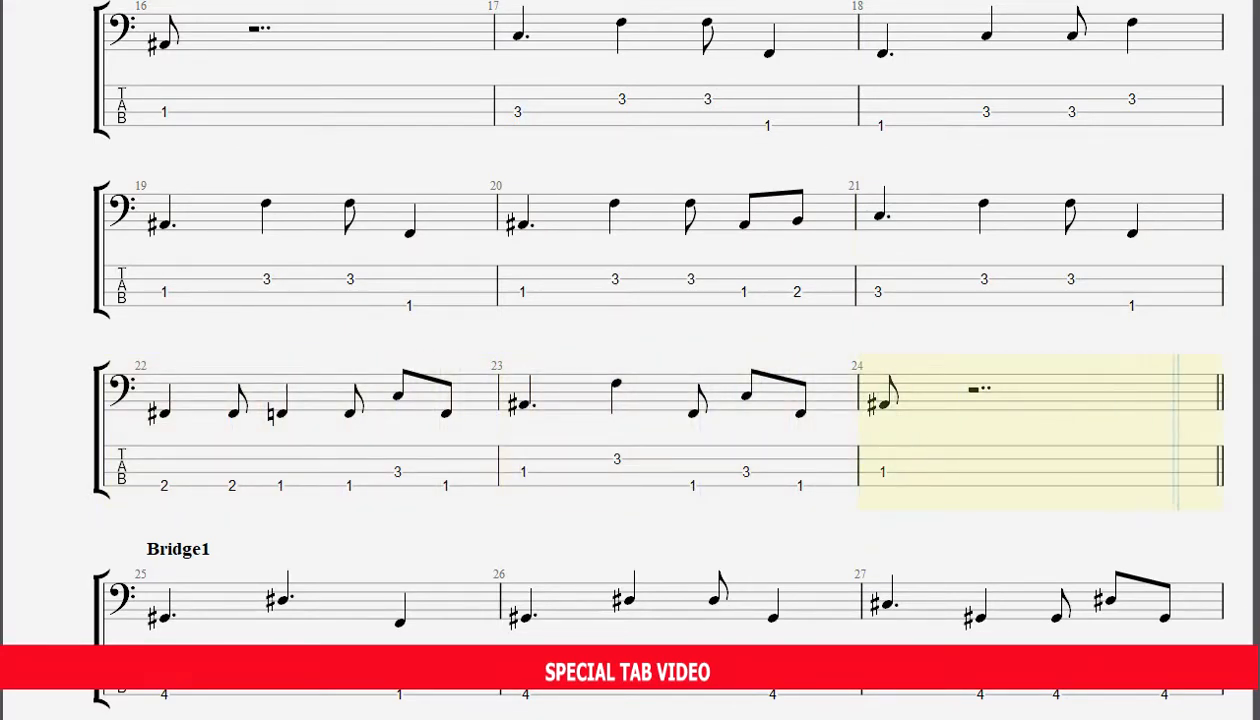
pyautogui.scroll(-3)
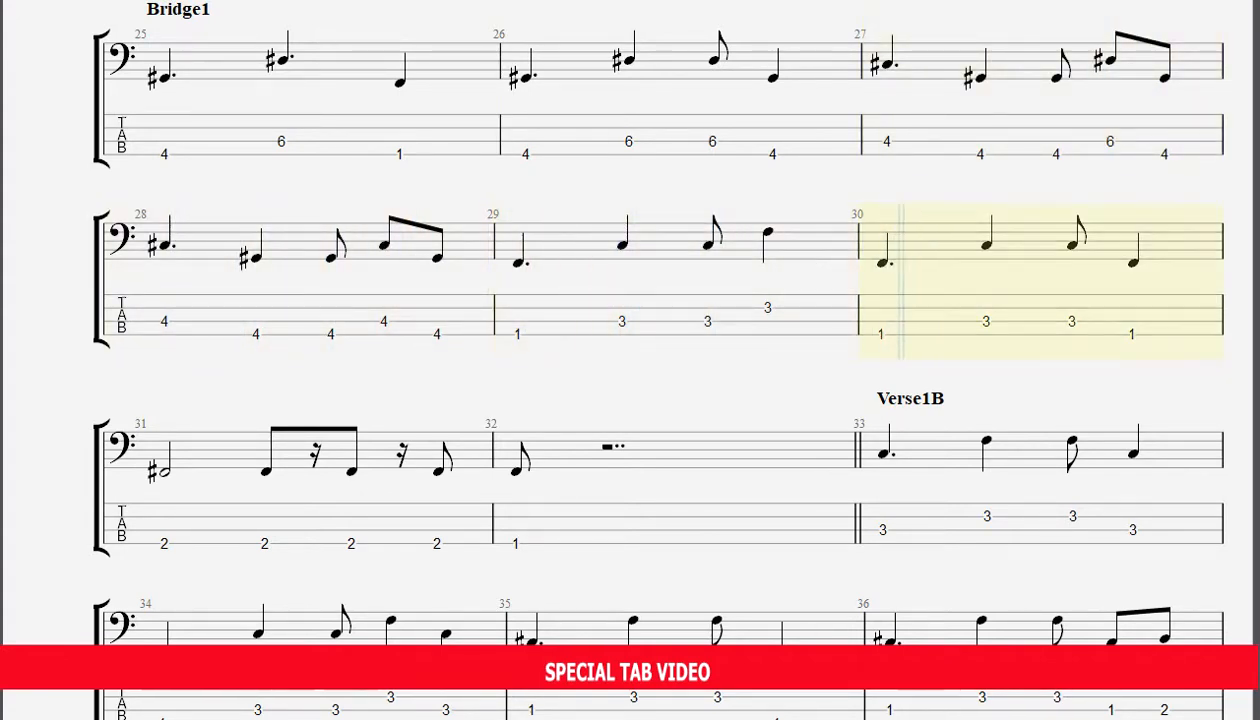
pyautogui.scroll(-3)
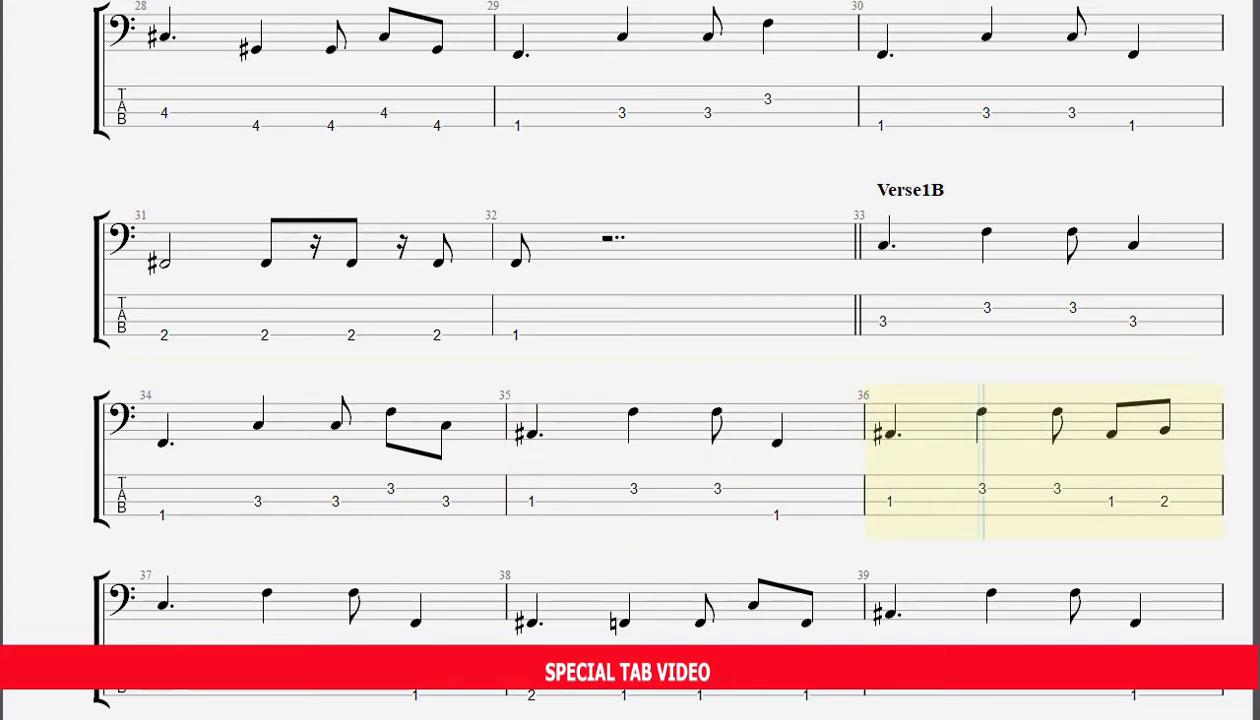
pyautogui.scroll(-3)
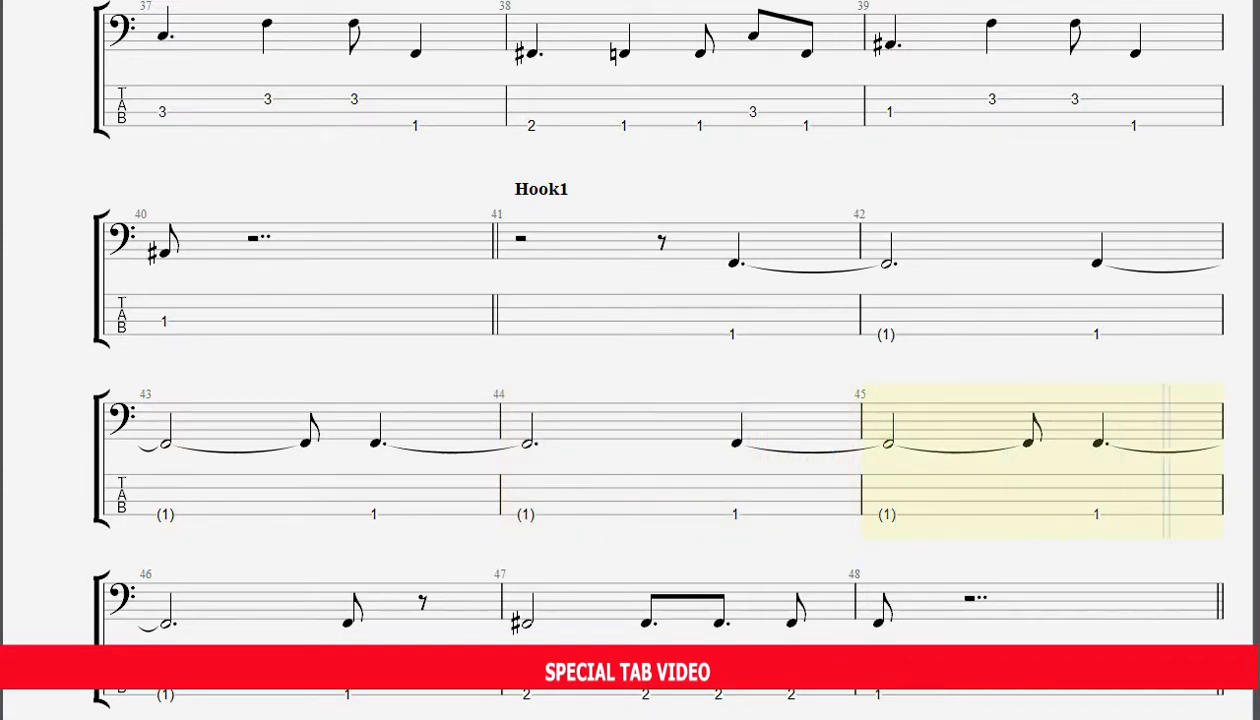
pyautogui.scroll(-3)
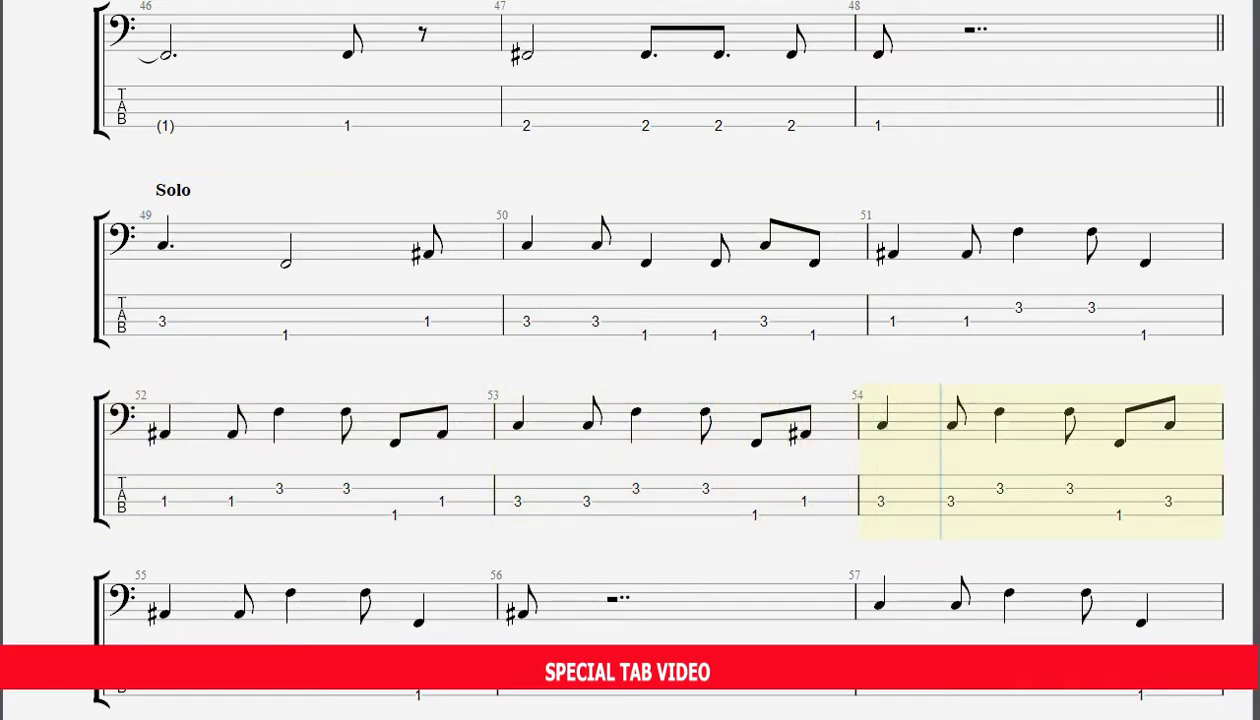
pyautogui.scroll(-3)
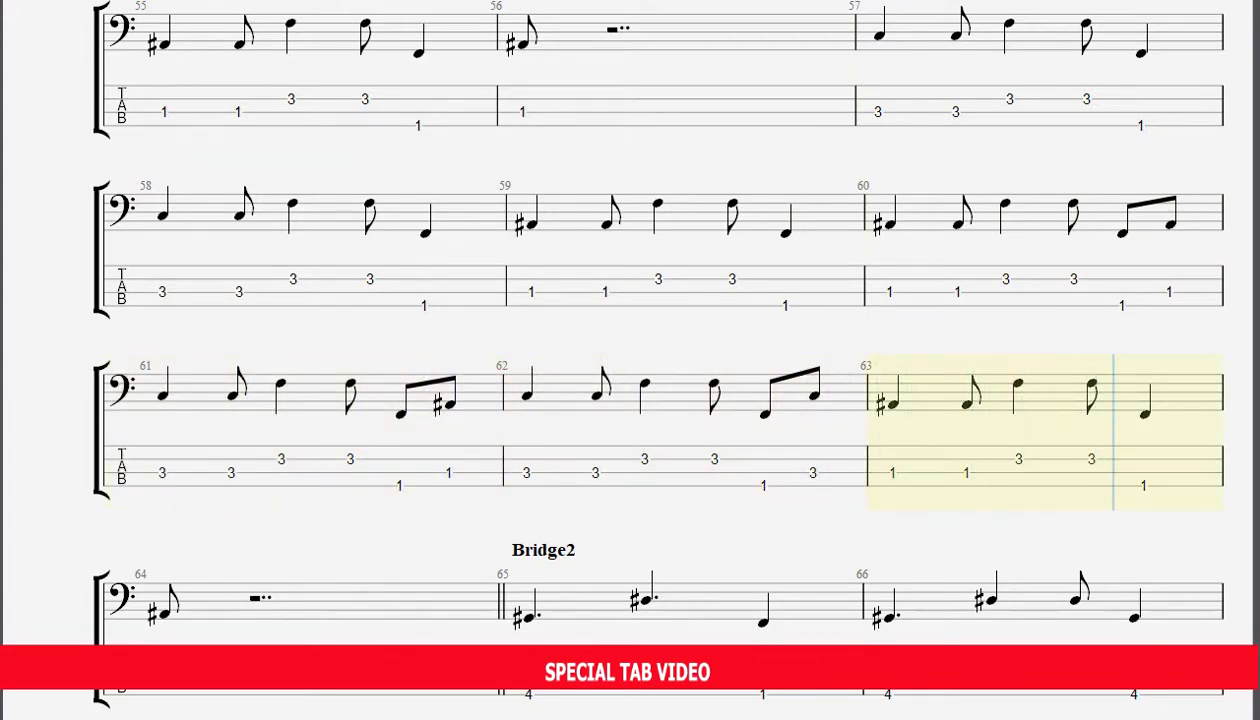
pyautogui.scroll(-3)
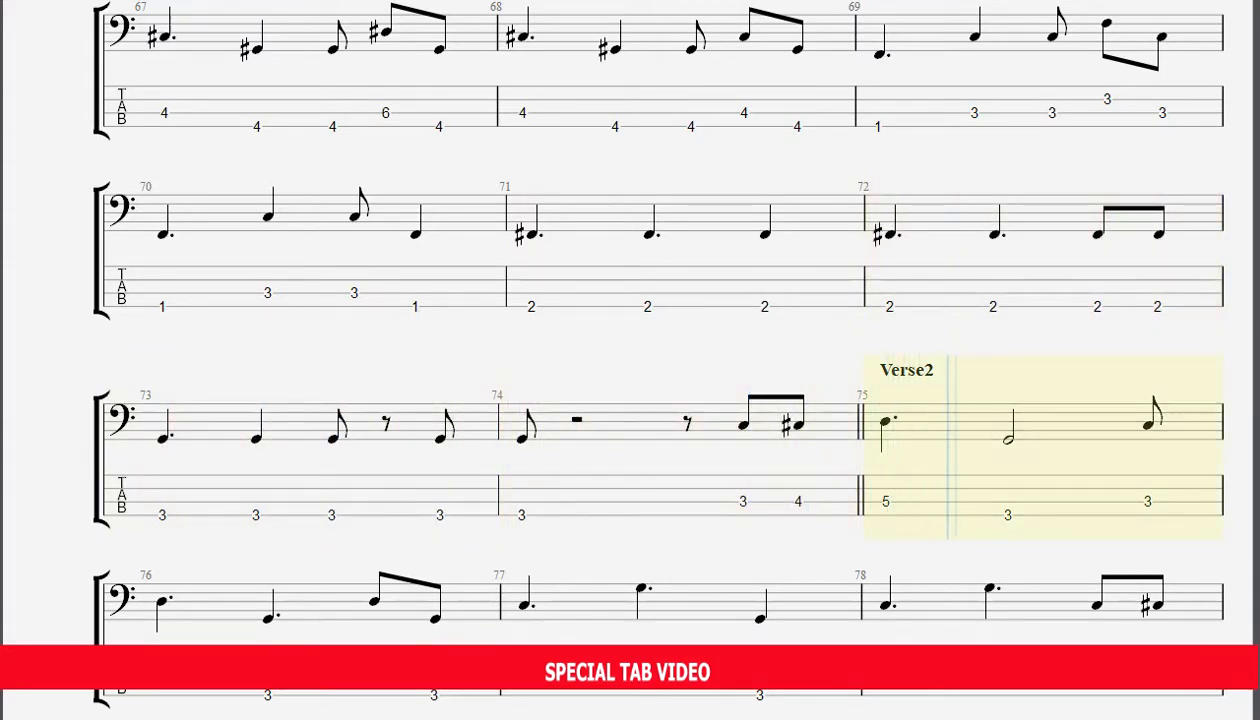
pyautogui.scroll(-3)
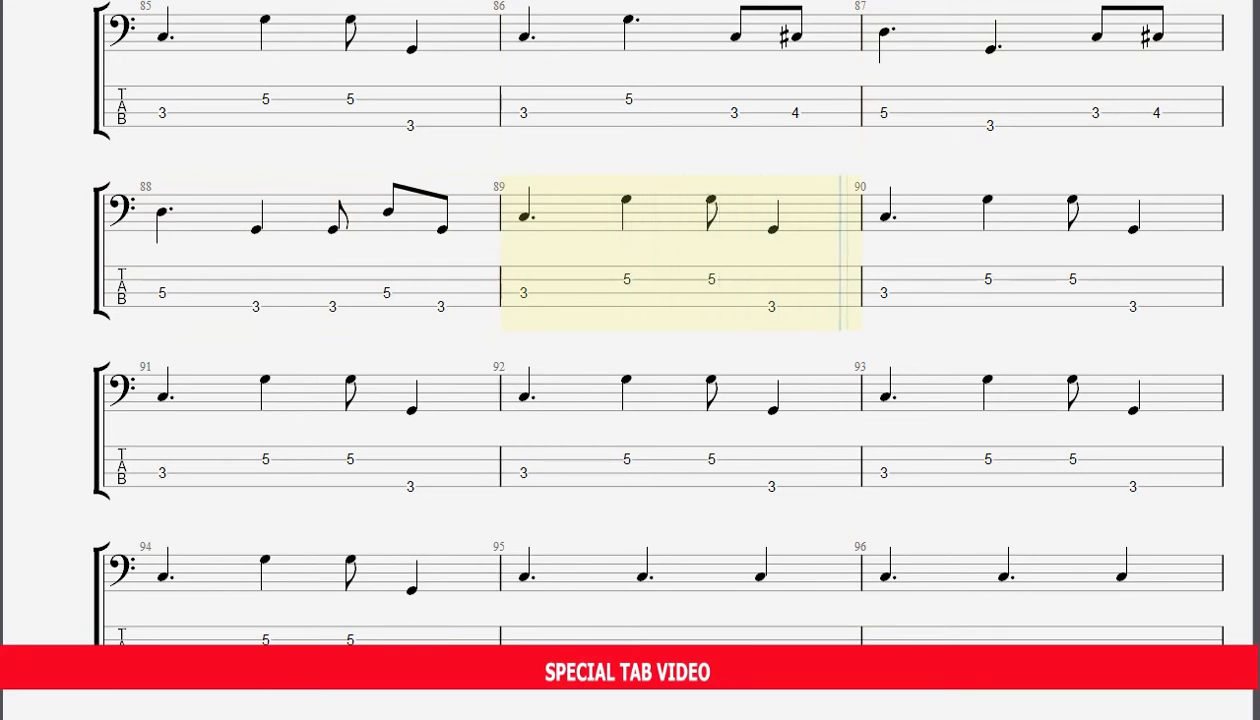
pyautogui.scroll(-3)
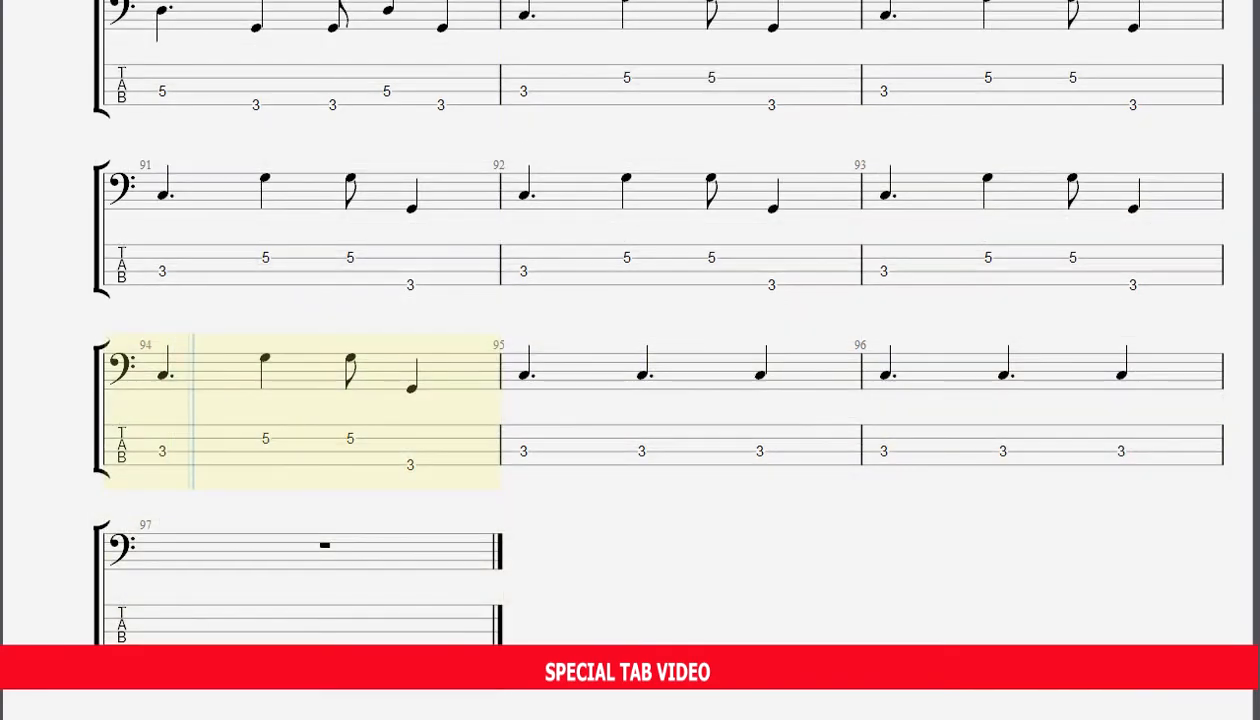